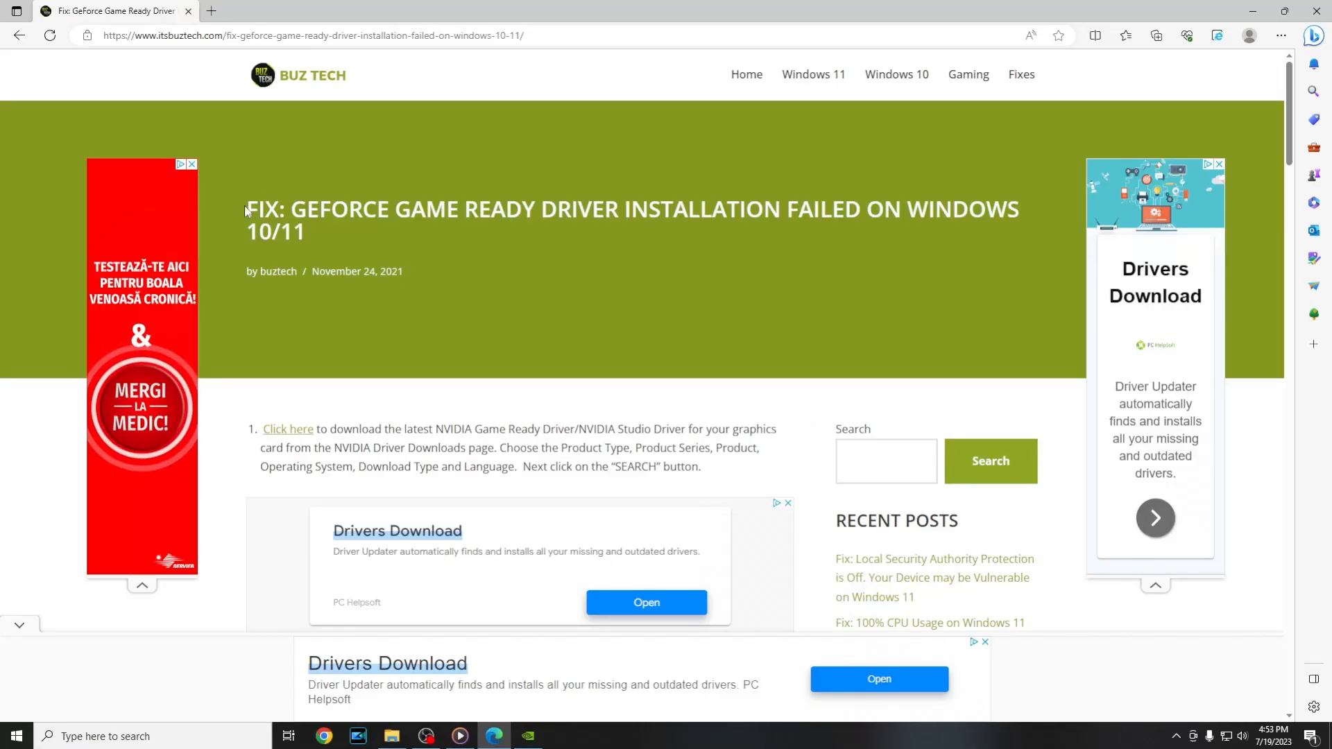
mouse_move(409, 238)
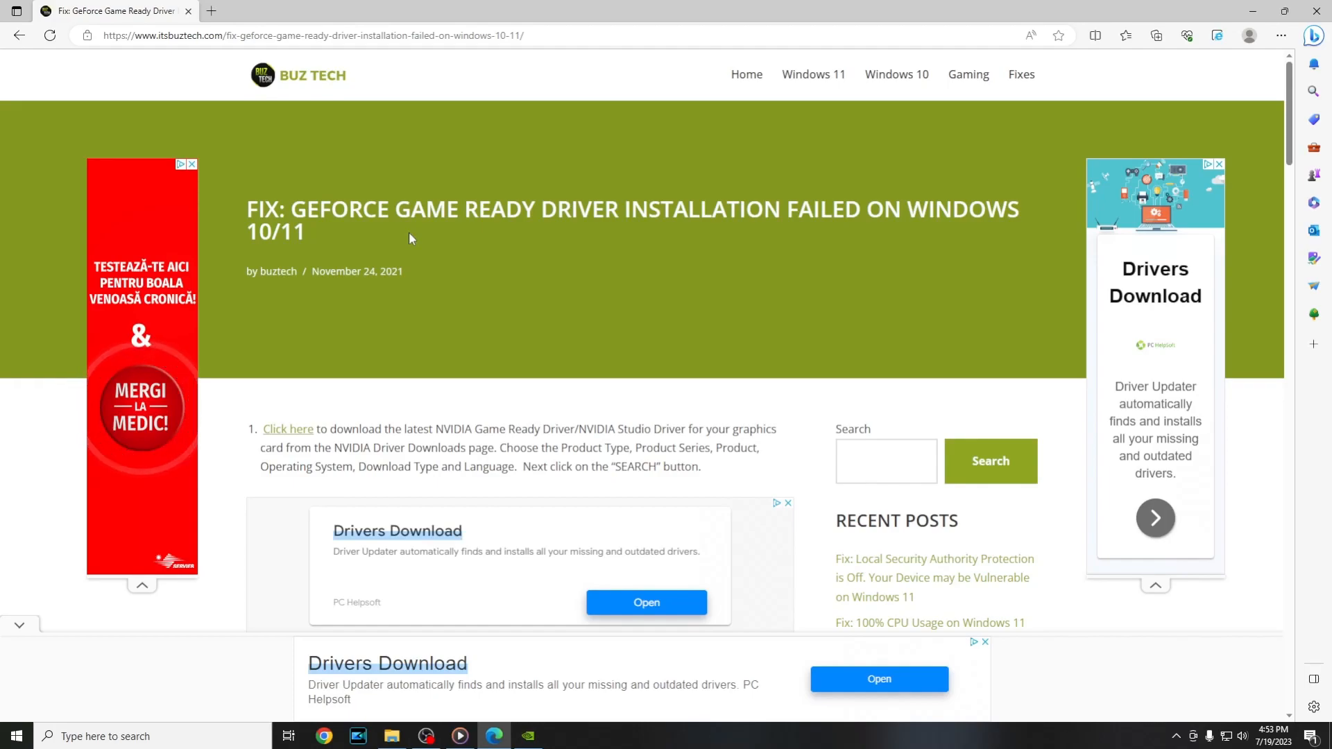
mouse_move(437, 369)
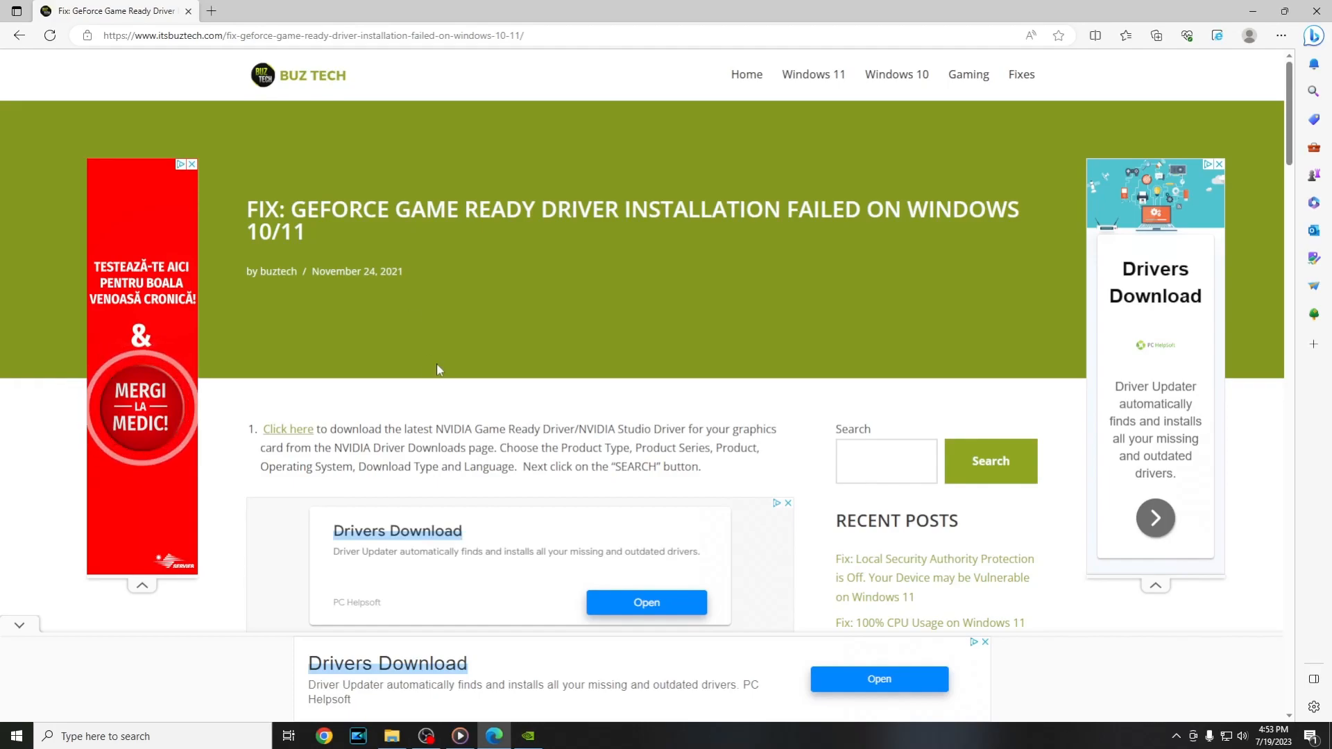
mouse_move(275, 433)
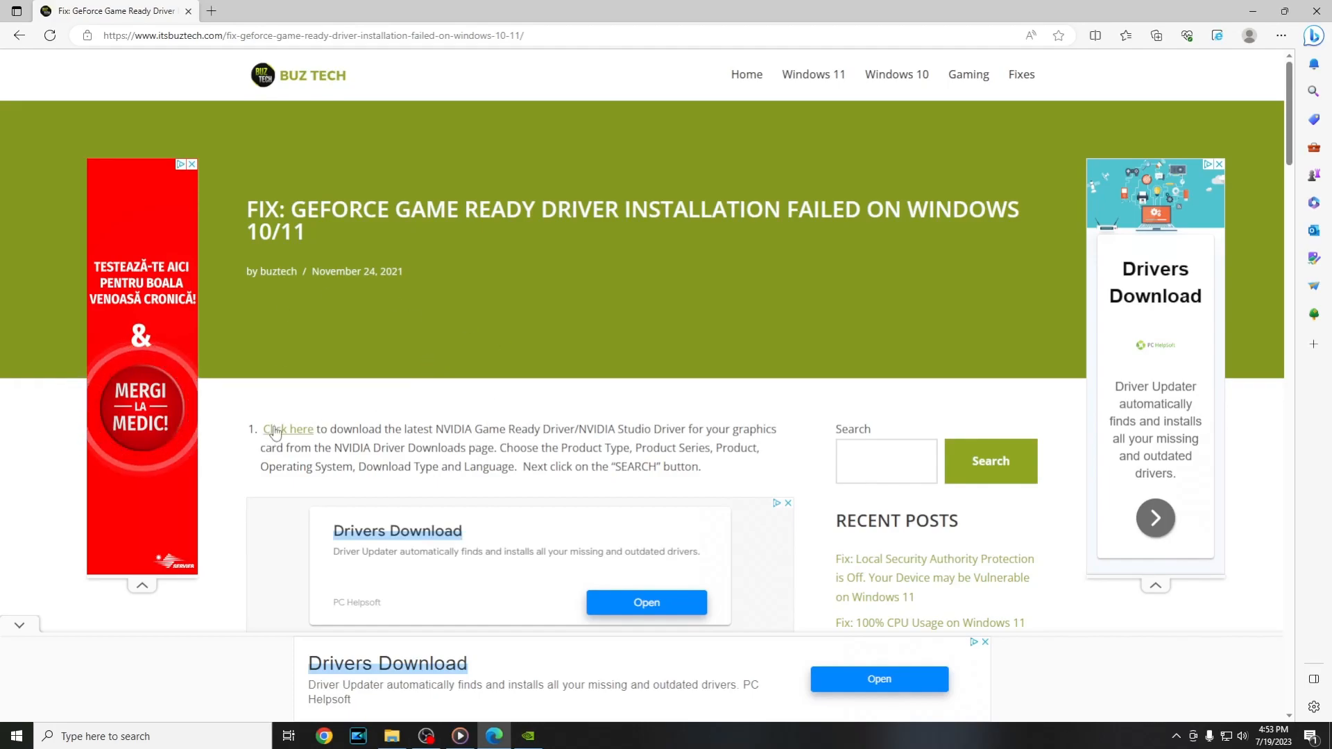
Step: Follow the article's step-1 'Click here' link to NVIDIA's official Driver Downloads page
click(288, 428)
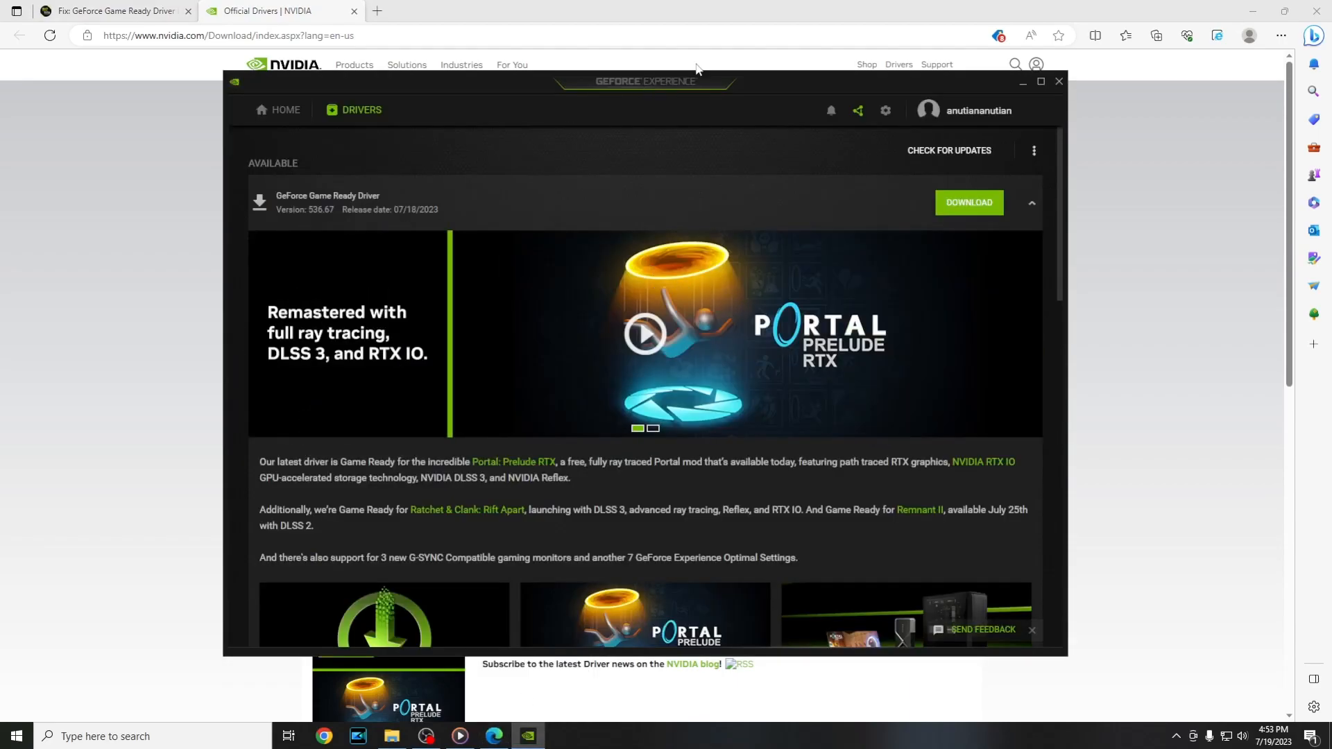
Step: View My Rig in GeForce Experience settings (GTX 1060 6GB, driver 536.40), then return to the download page
click(885, 111)
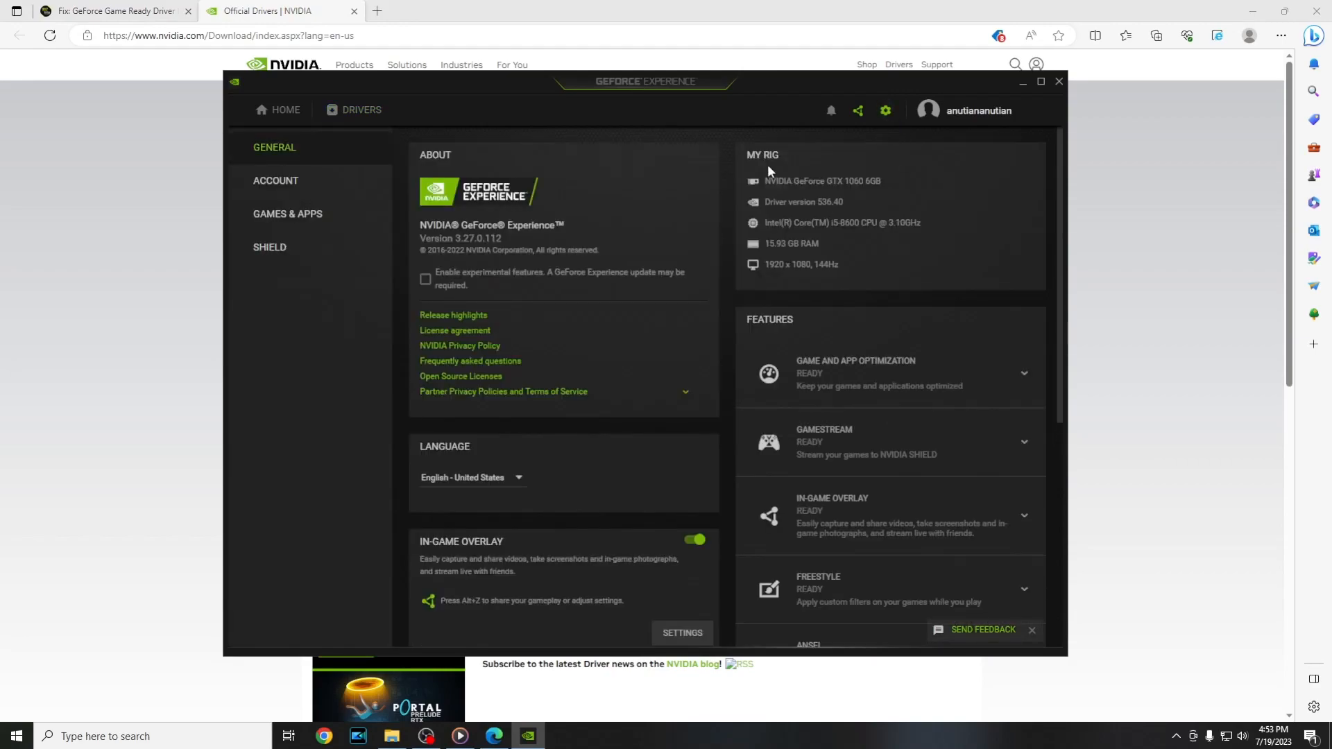
mouse_move(849, 183)
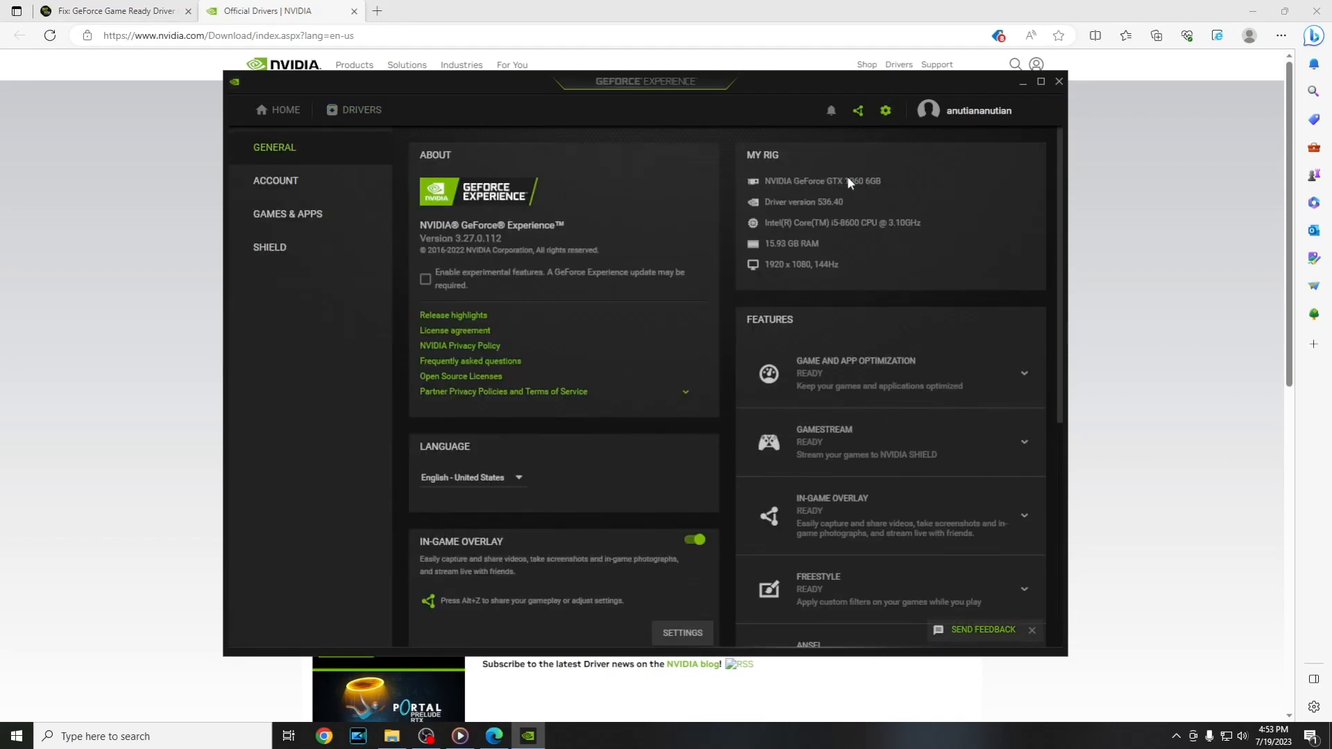
mouse_move(843, 192)
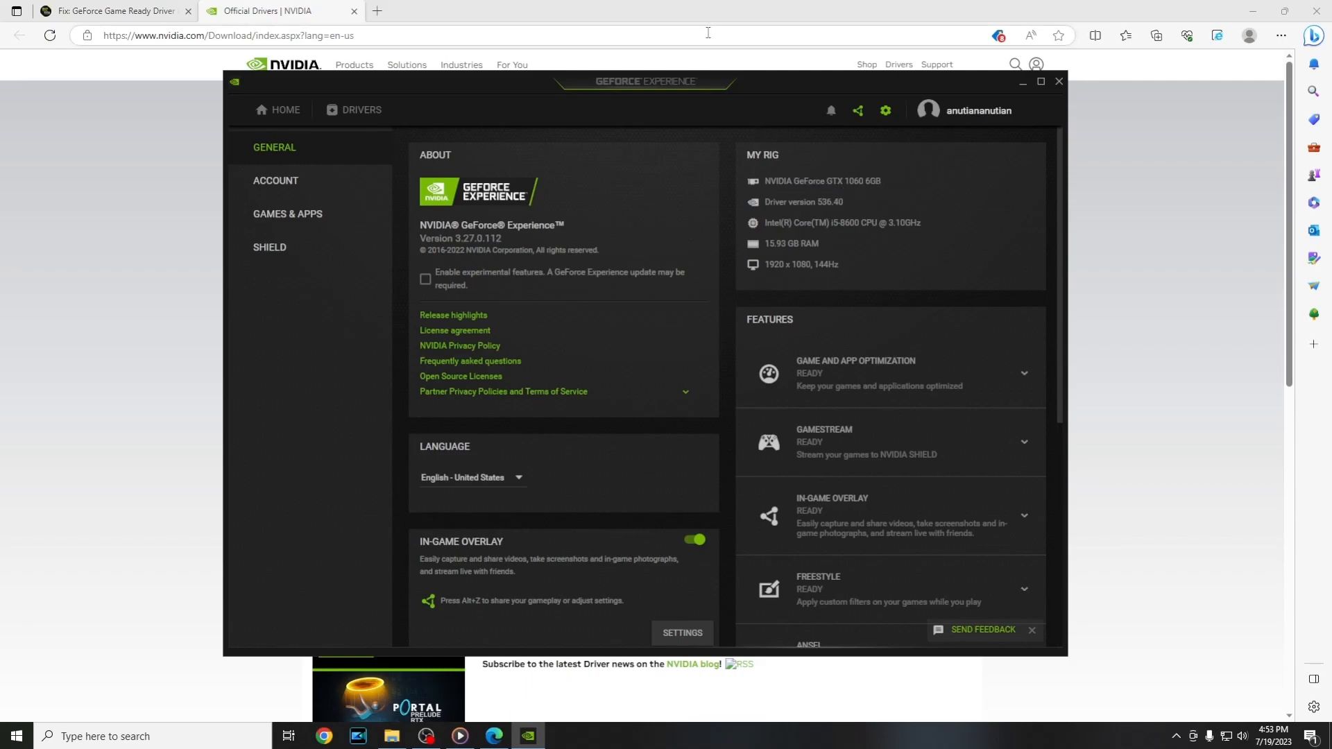
click(1057, 81)
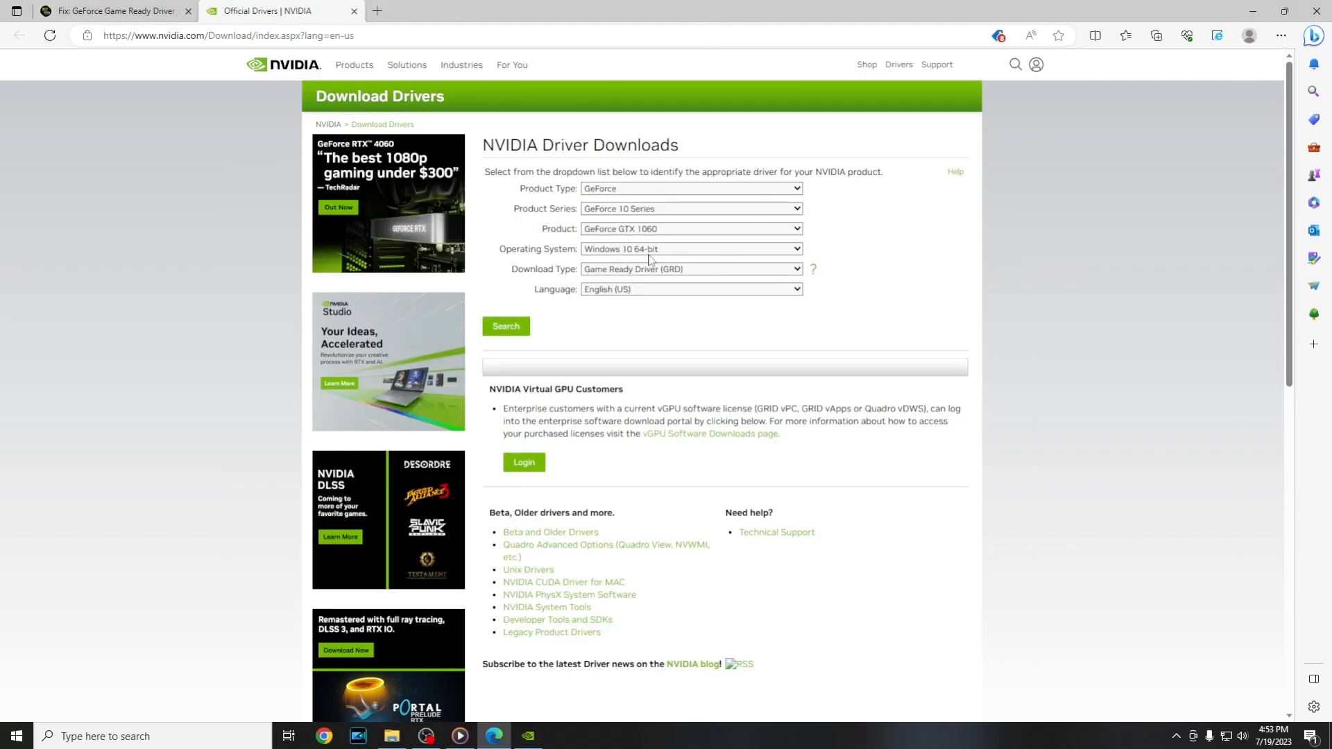
Step: Search for GTX 1060 Windows 10 64-bit drivers and download Game Ready Driver 536.67
click(505, 325)
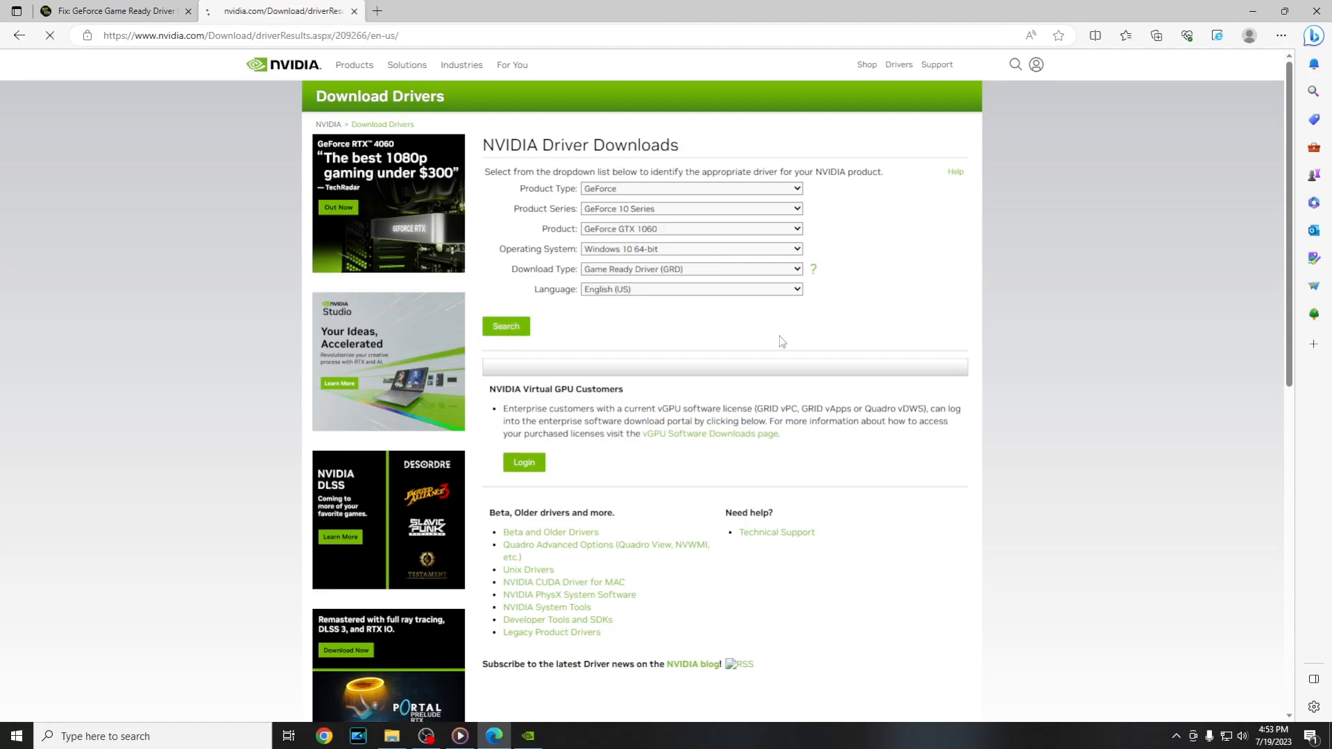
click(505, 327)
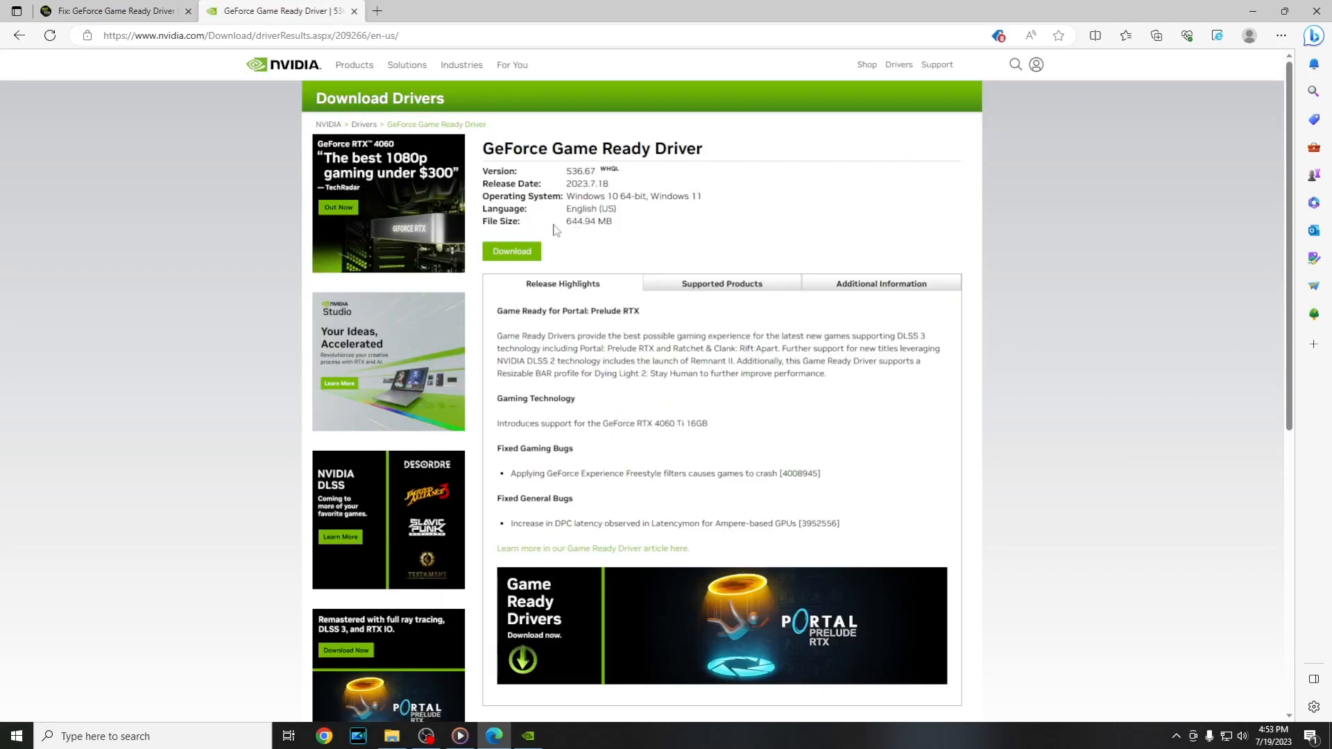
click(511, 251)
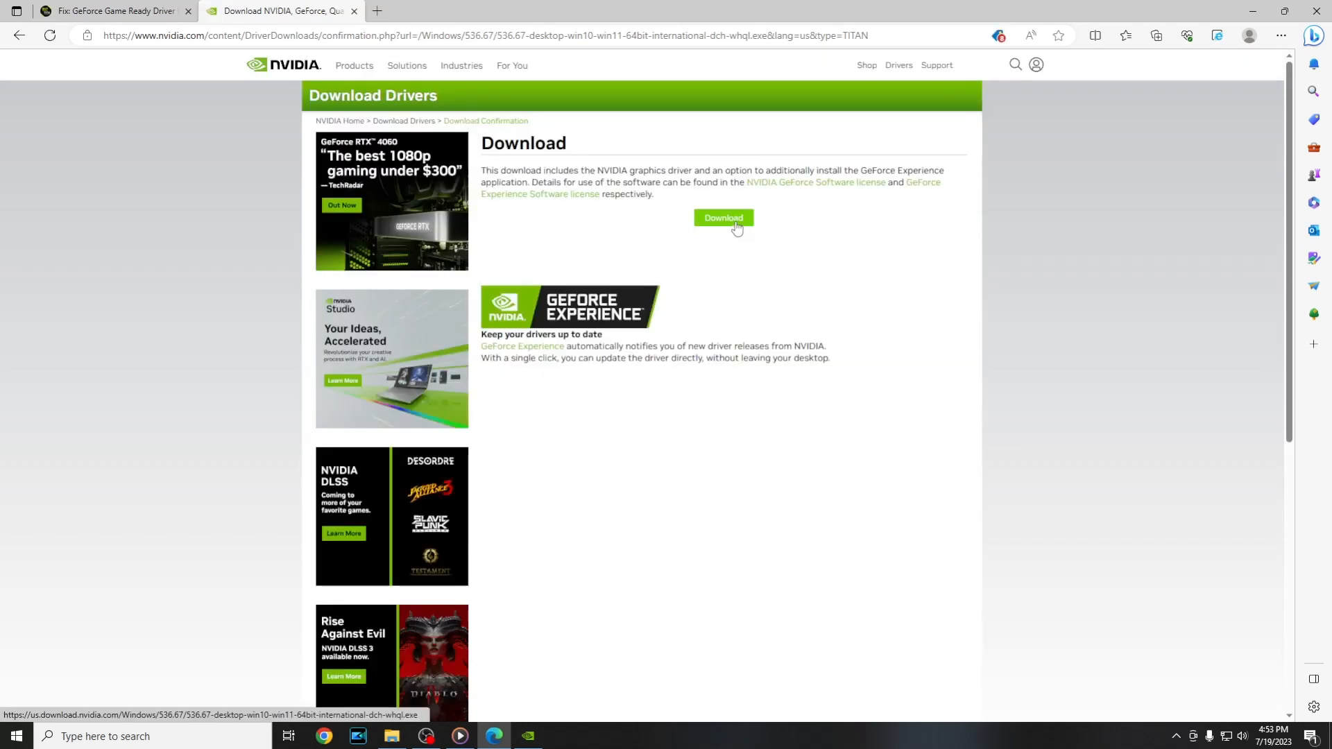
click(723, 218)
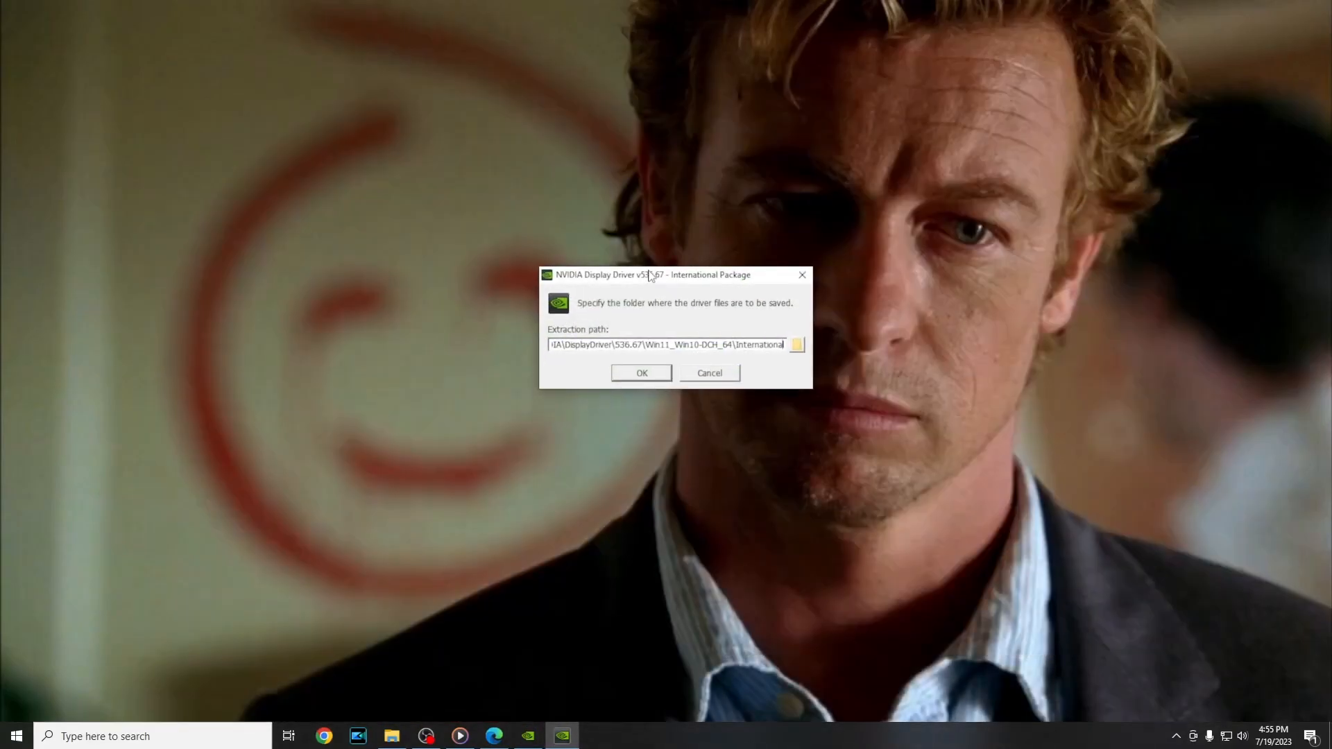
Step: Extract the 536.67 driver files to the default folder so the installer starts
click(641, 373)
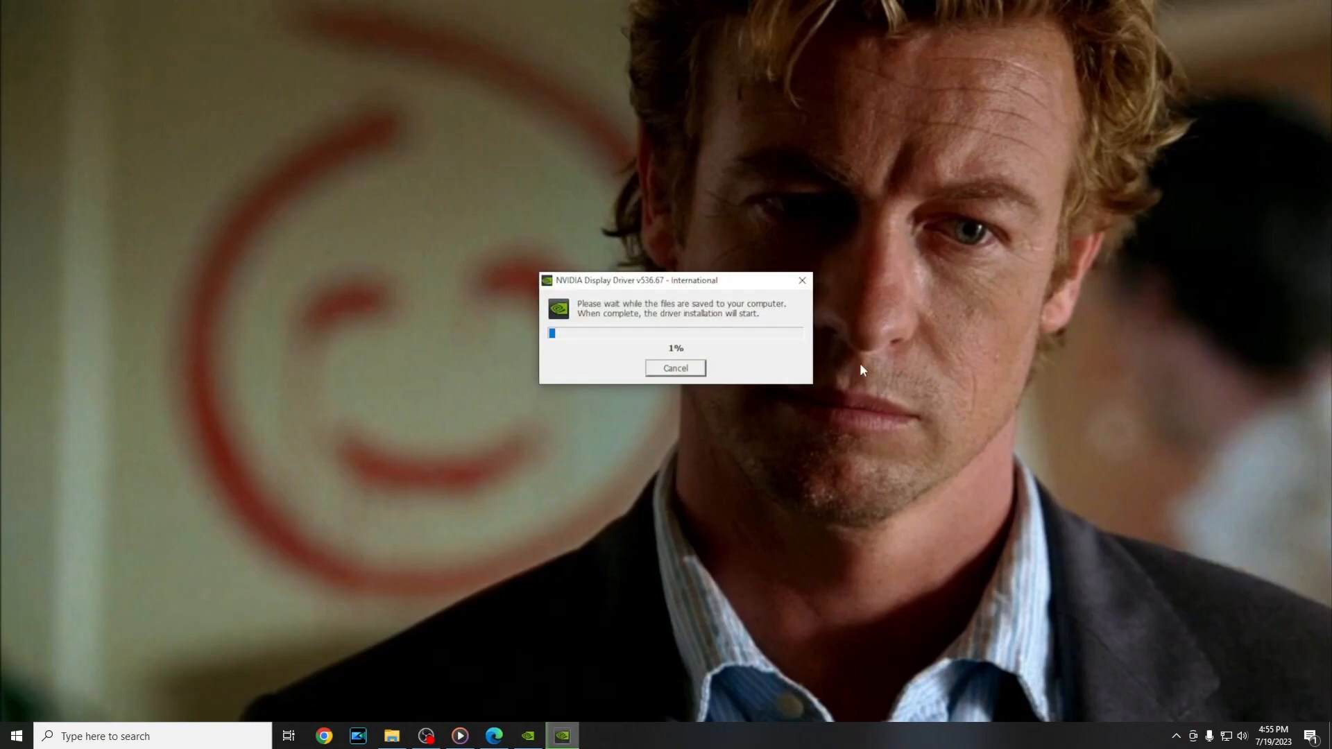
mouse_move(869, 471)
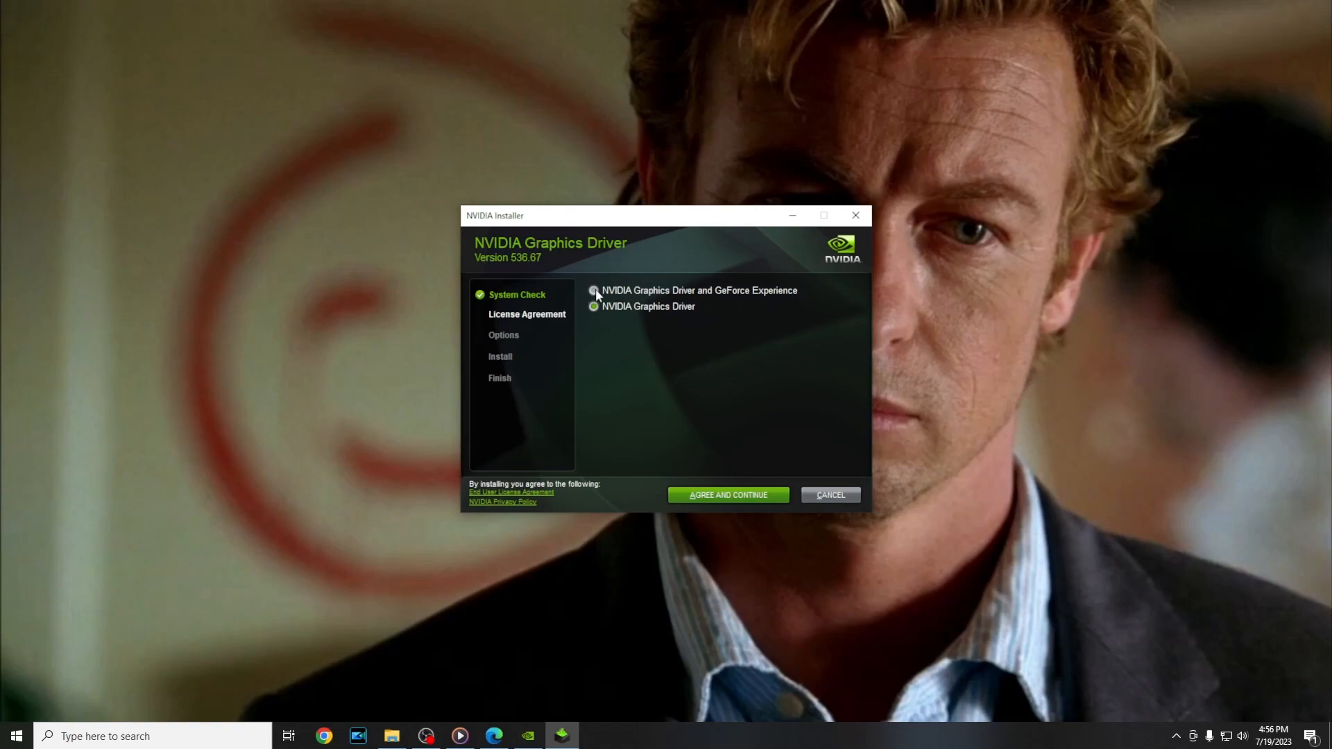
Step: Express-install driver 536.67 with GeForce Experience, confirm it shows the latest driver, and close it
click(594, 290)
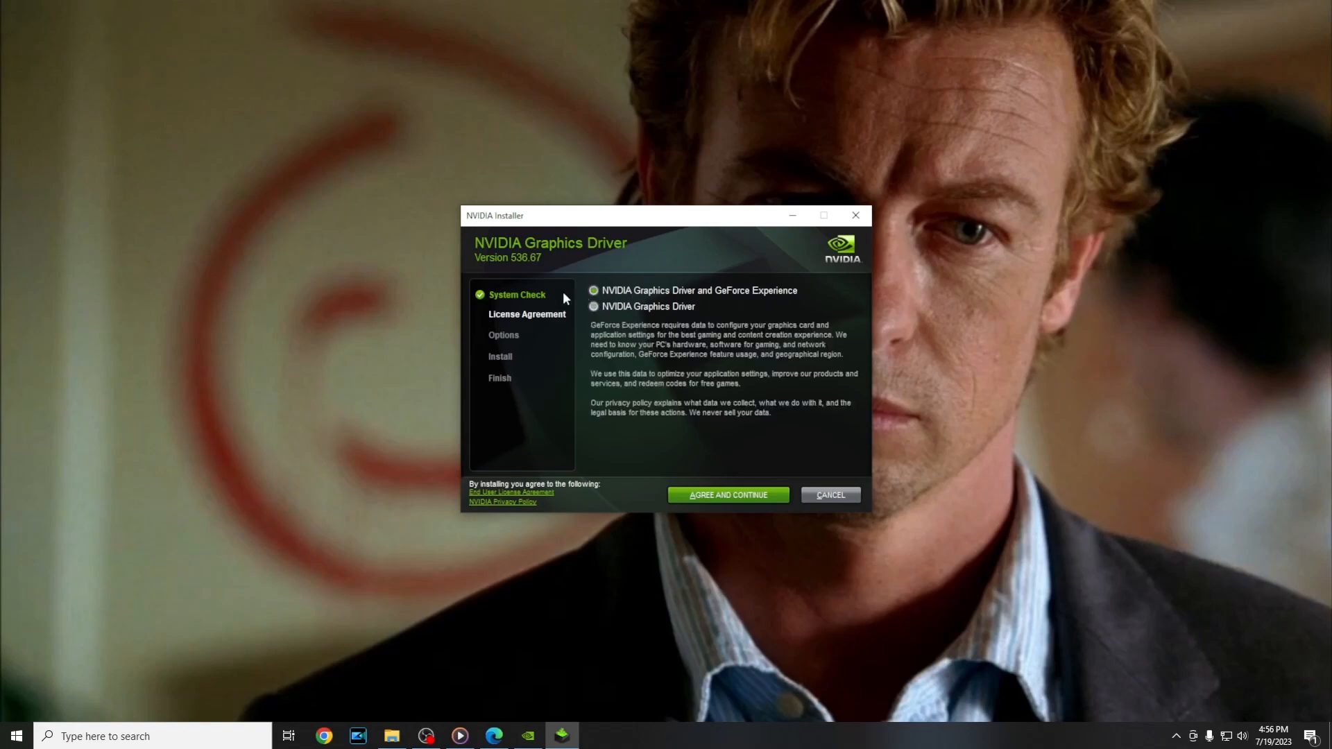
click(727, 496)
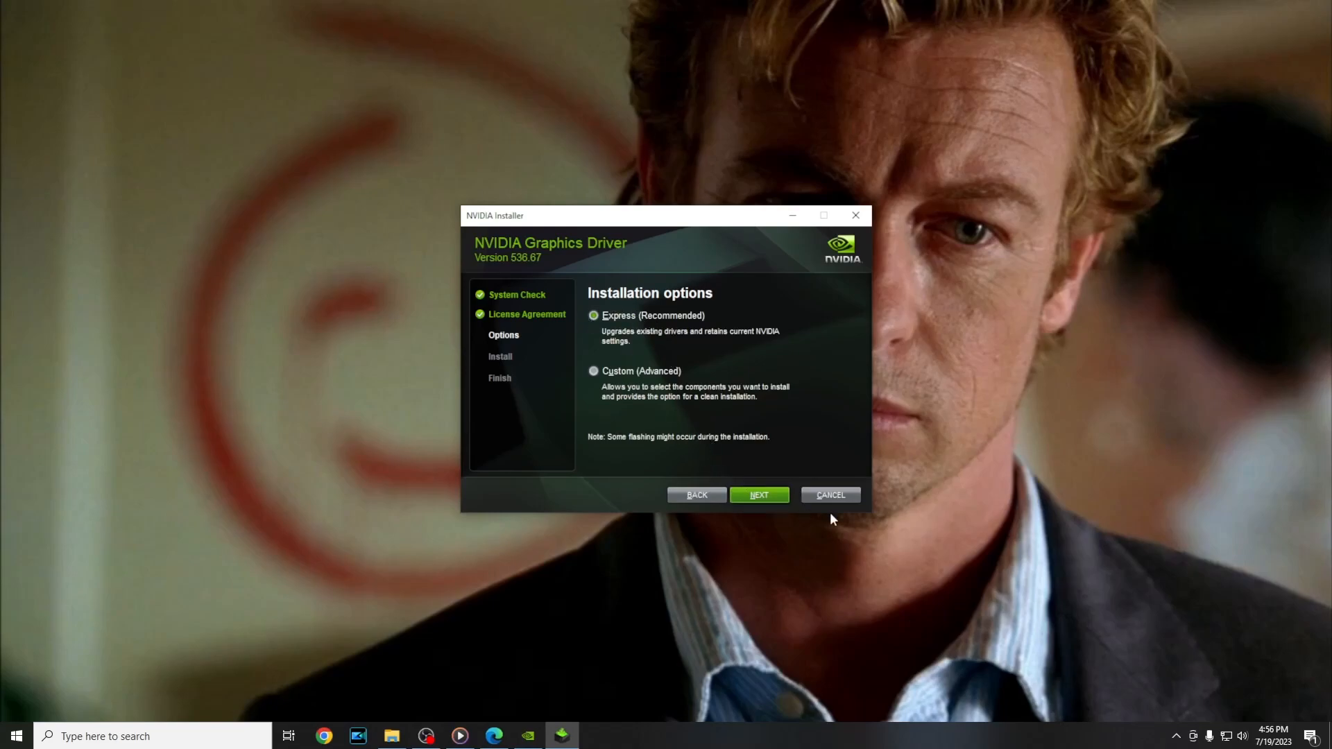
click(758, 494)
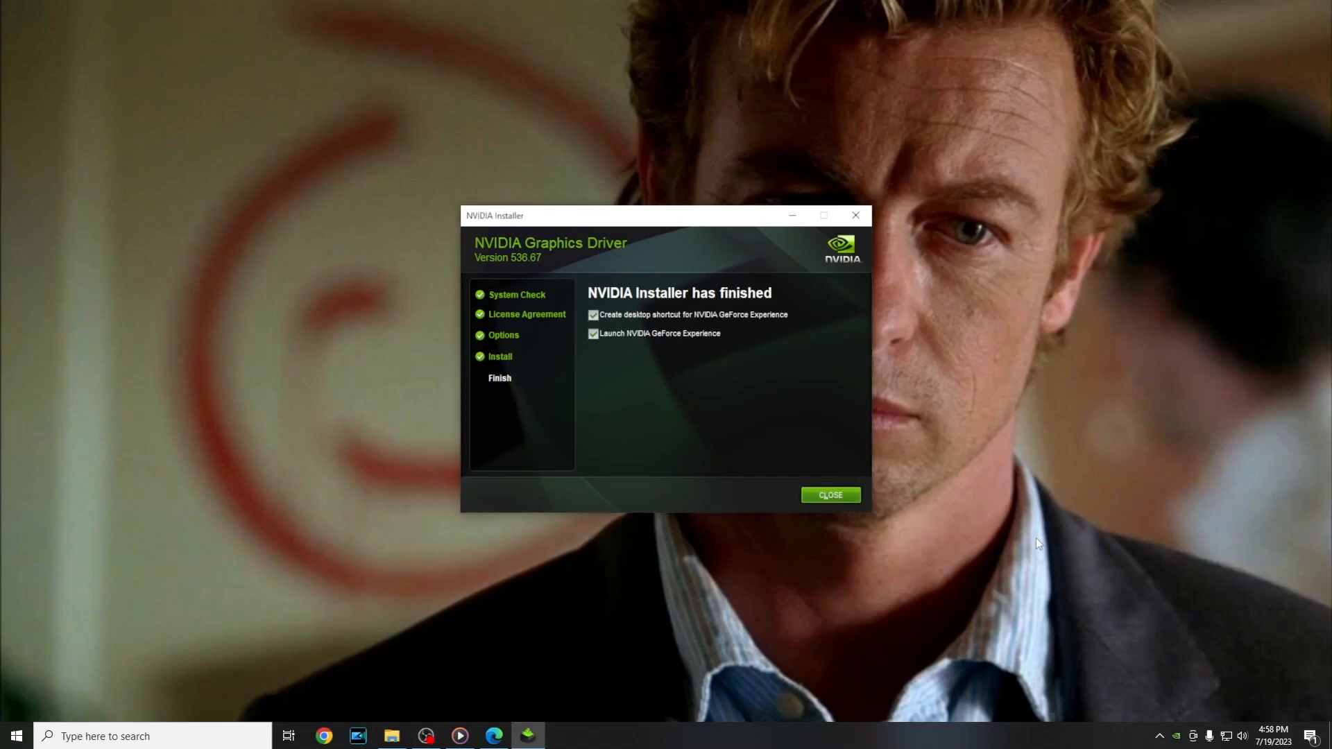
click(830, 494)
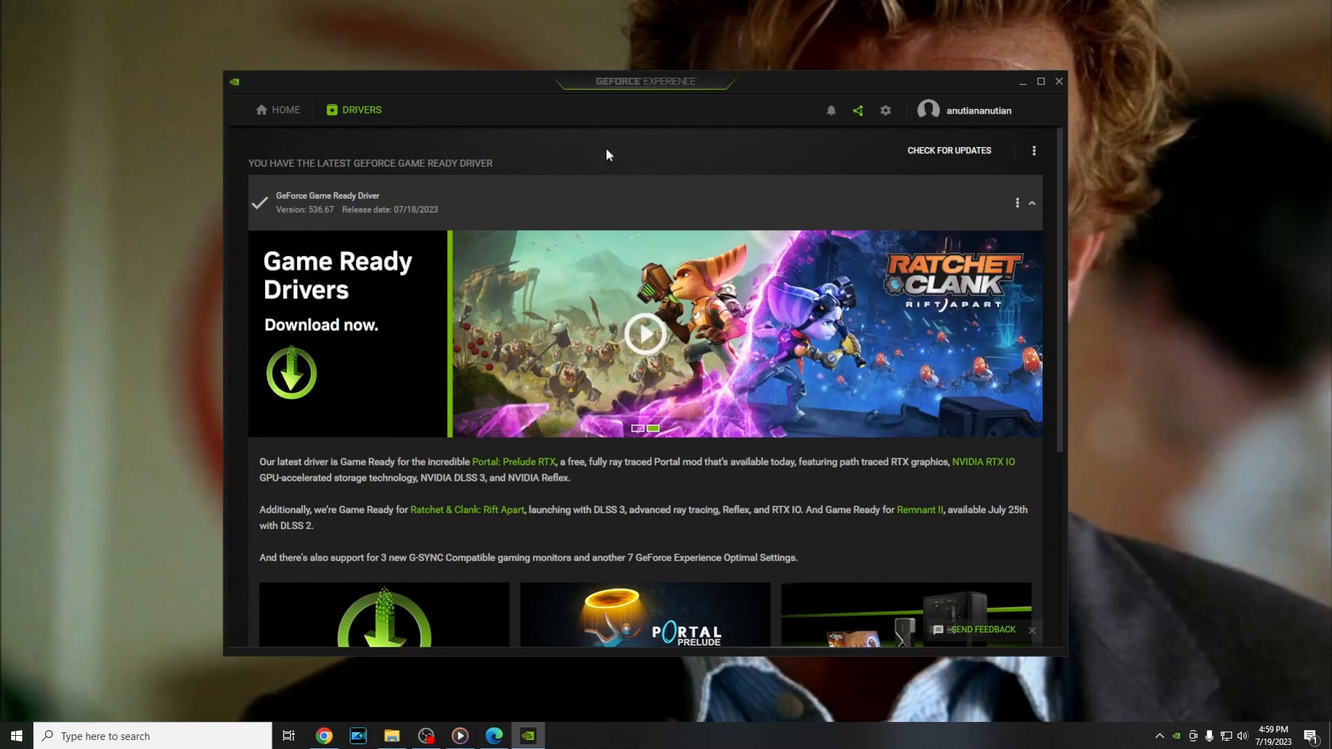
click(1022, 82)
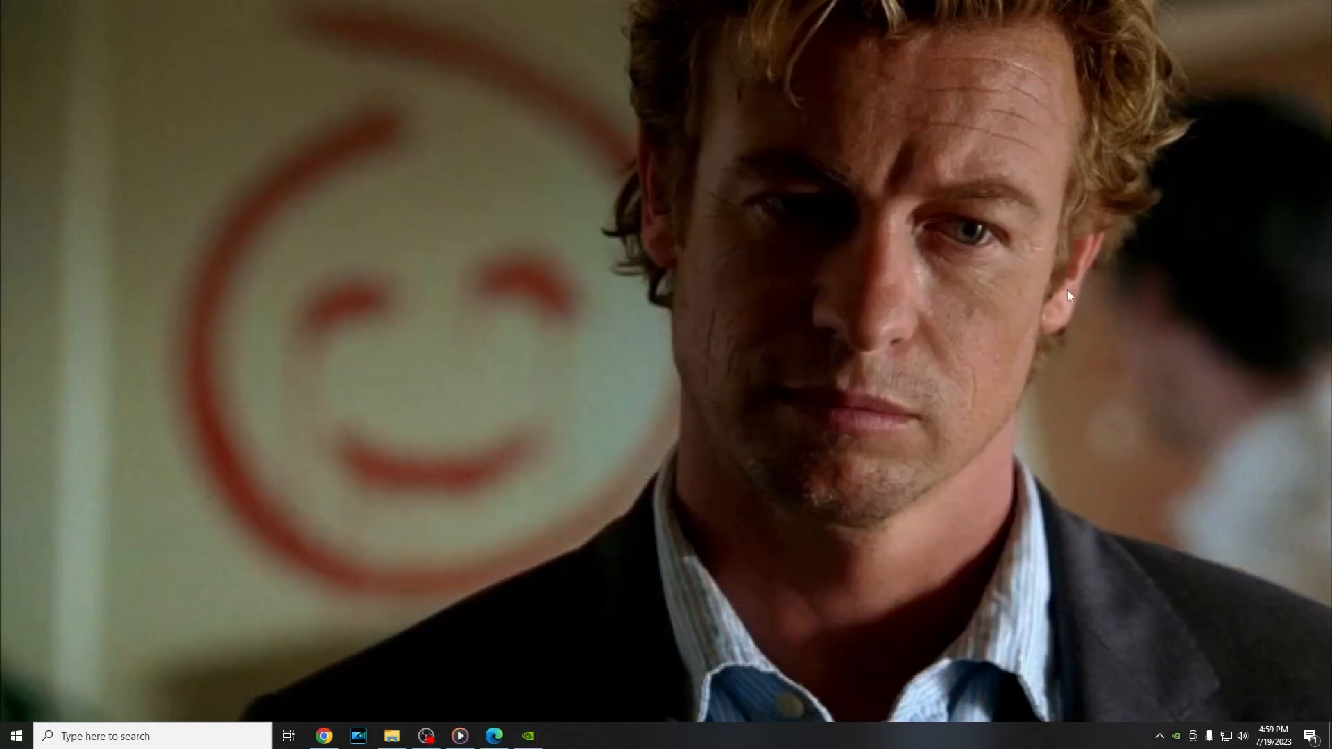